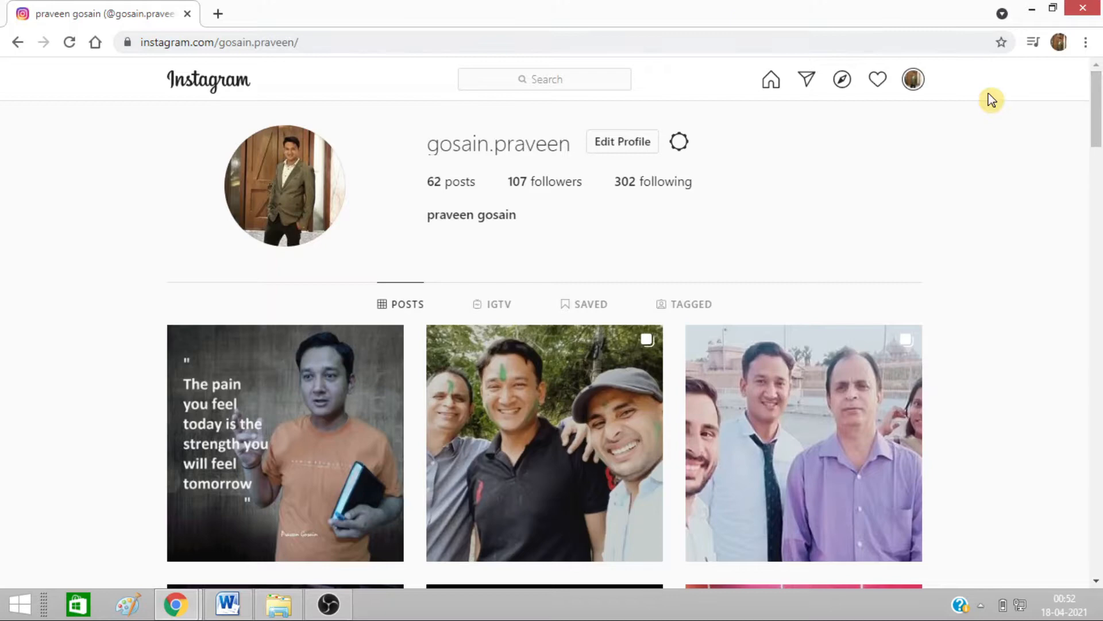
# Step: Expand Chrome's three-dot menu to reach More tools over the Instagram profile
pyautogui.click(1086, 42)
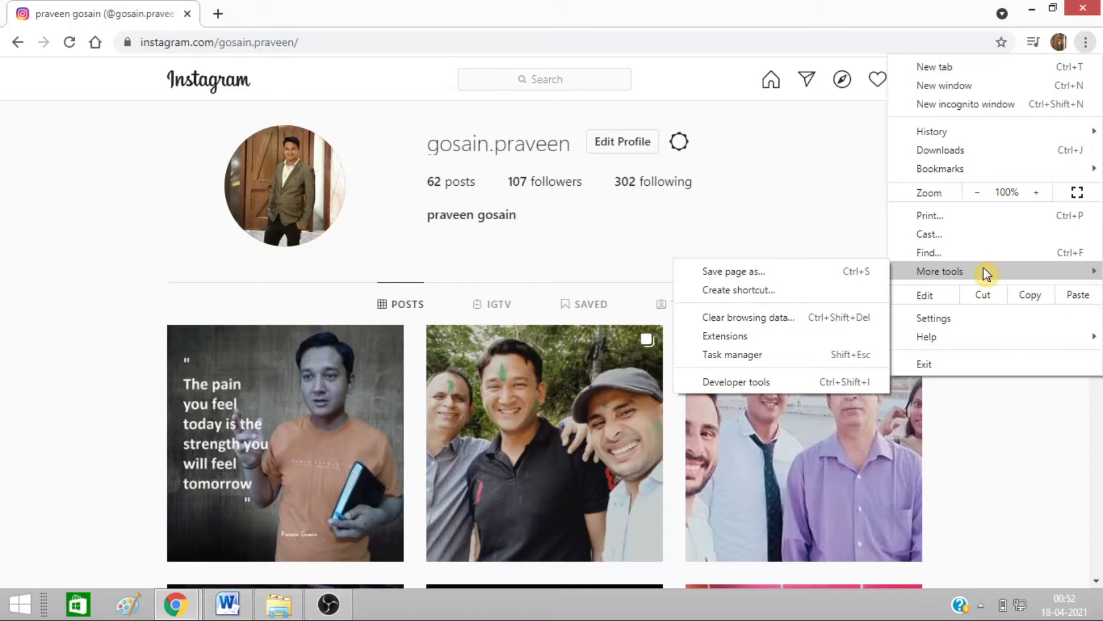
# Step: Open Developer tools and preview the Instagram profile as an iPhone X
pyautogui.click(736, 381)
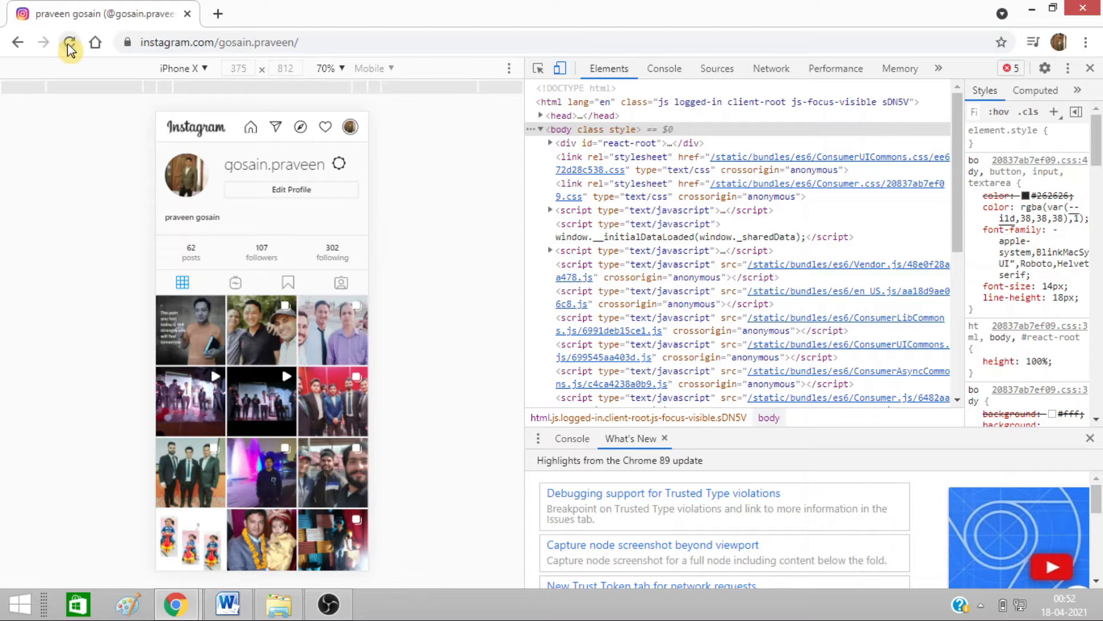
# Step: Reload the mobile Instagram page and load the man-in-suit portrait as a new post
pyautogui.click(69, 42)
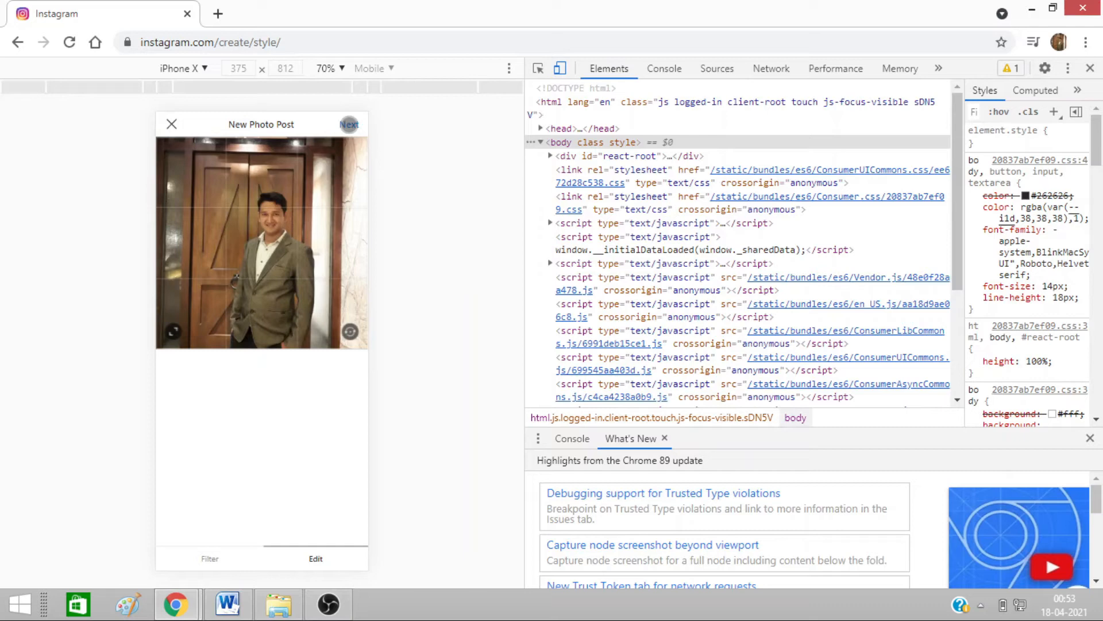
# Step: Add the caption '#smile' to the portrait post and share it
pyautogui.click(348, 125)
pyautogui.write('#')
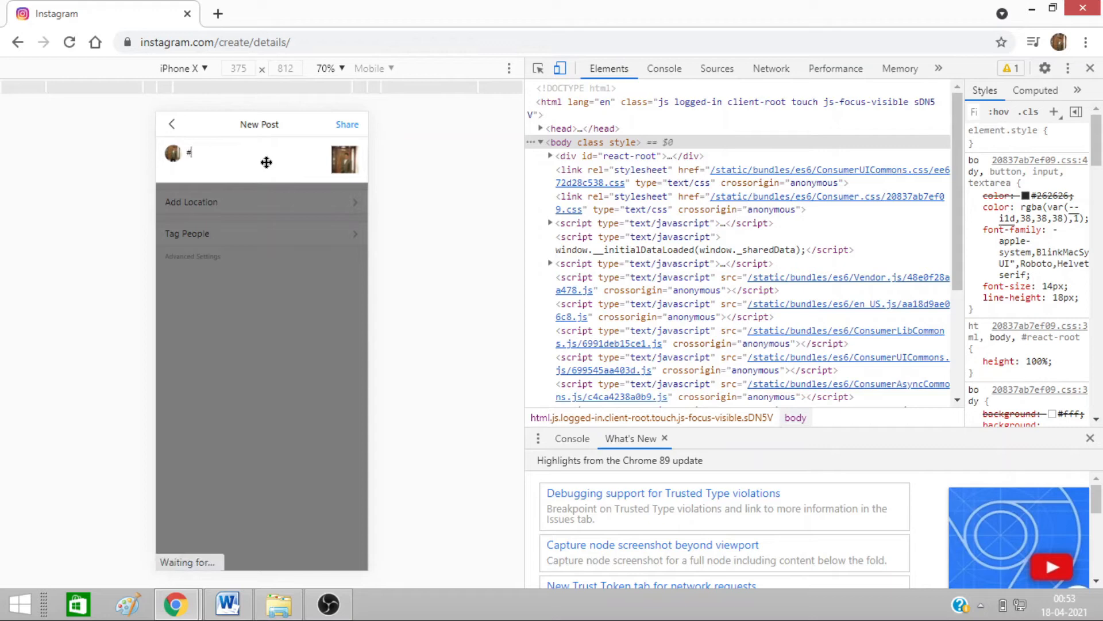
pyautogui.write('smile')
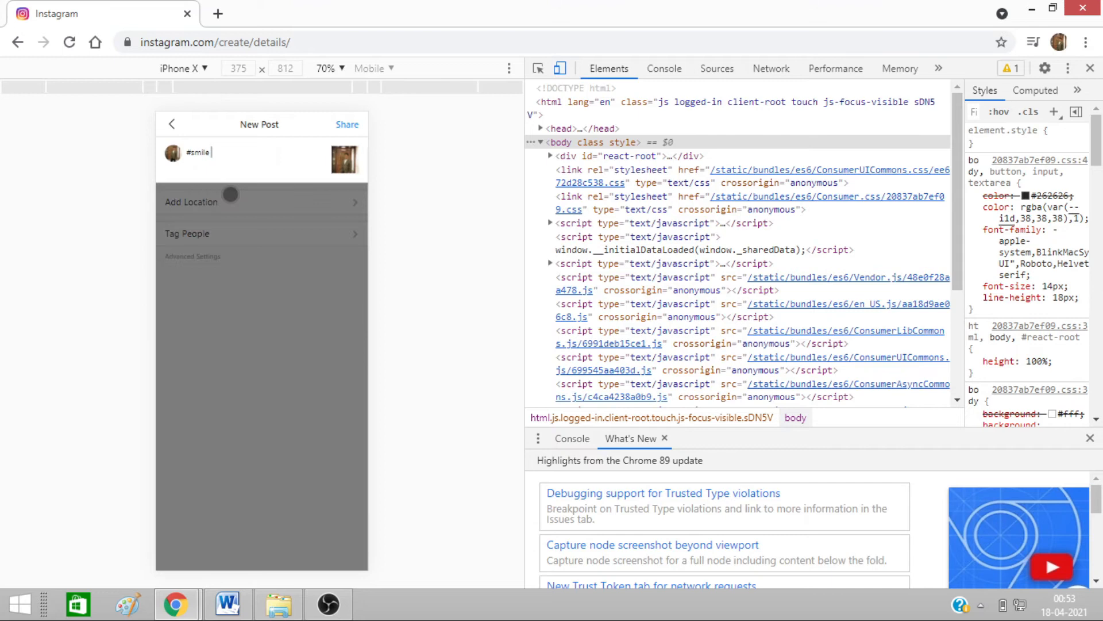
pyautogui.click(347, 124)
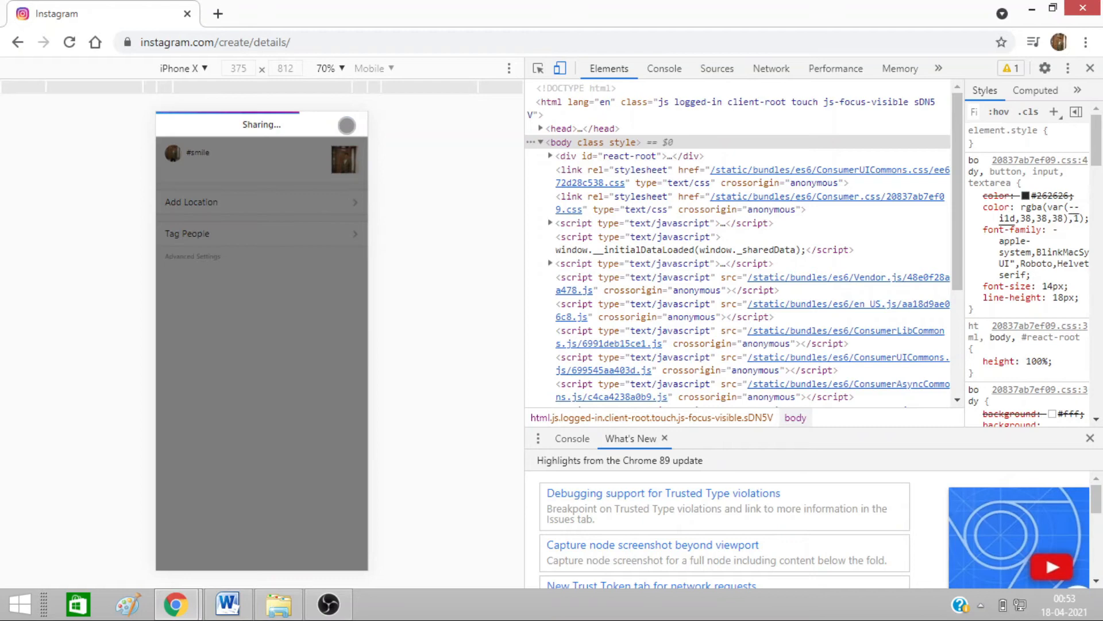